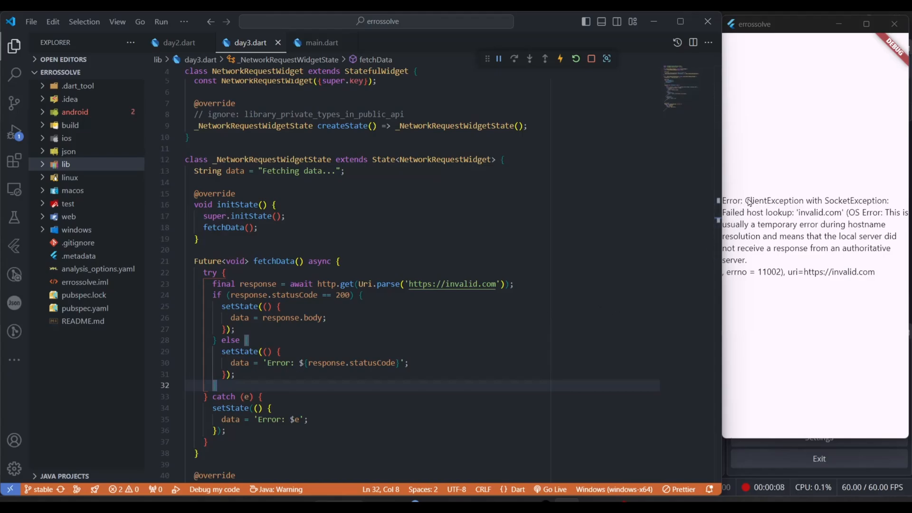
{"action": "mouse_move", "coordinate": [873, 204]}
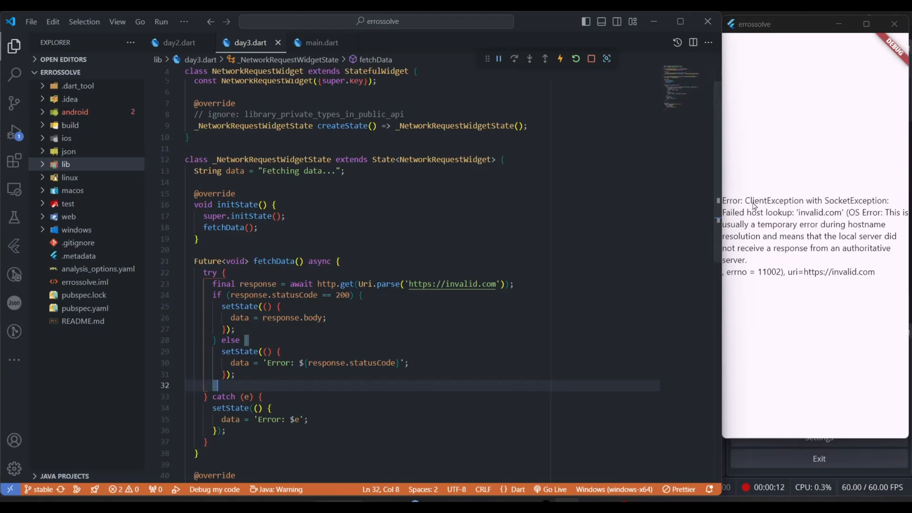
{"action": "scroll", "scroll_direction": "down", "scroll_amount": 3}
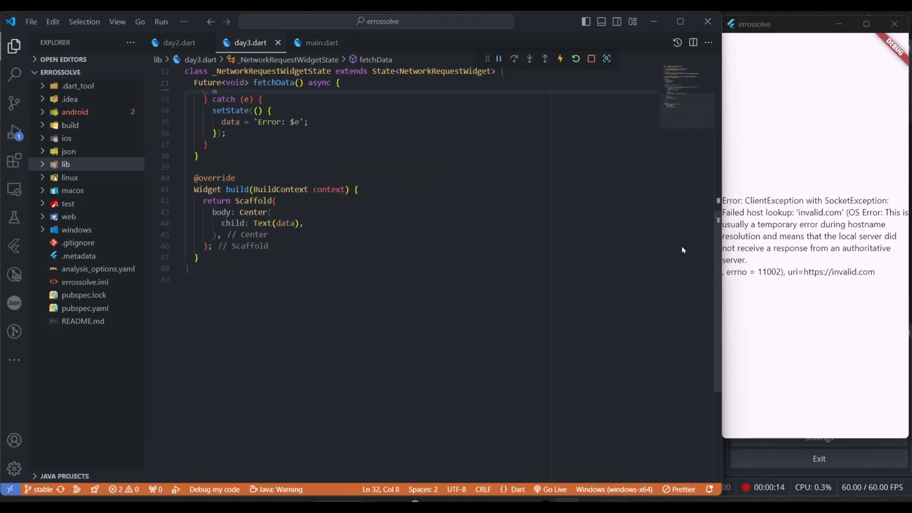
{"action": "scroll", "scroll_direction": "up", "scroll_amount": 3}
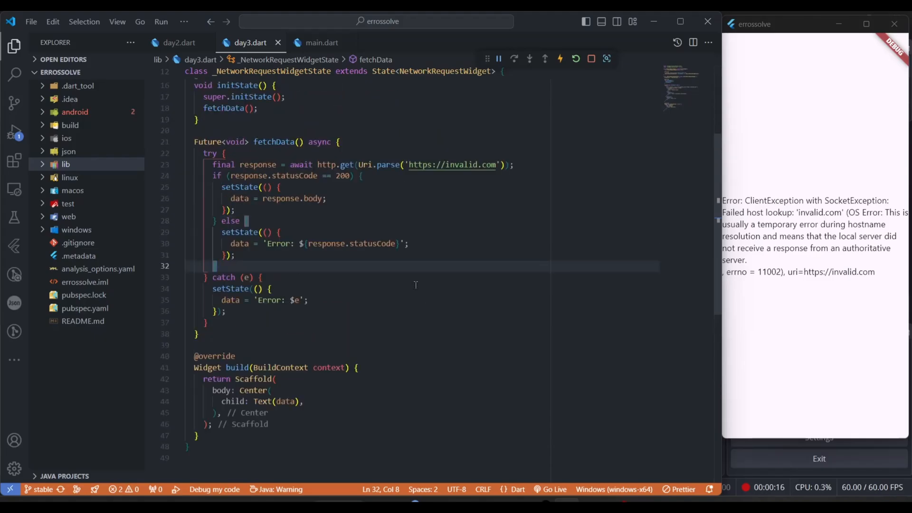
{"action": "scroll", "scroll_direction": "up", "scroll_amount": 3}
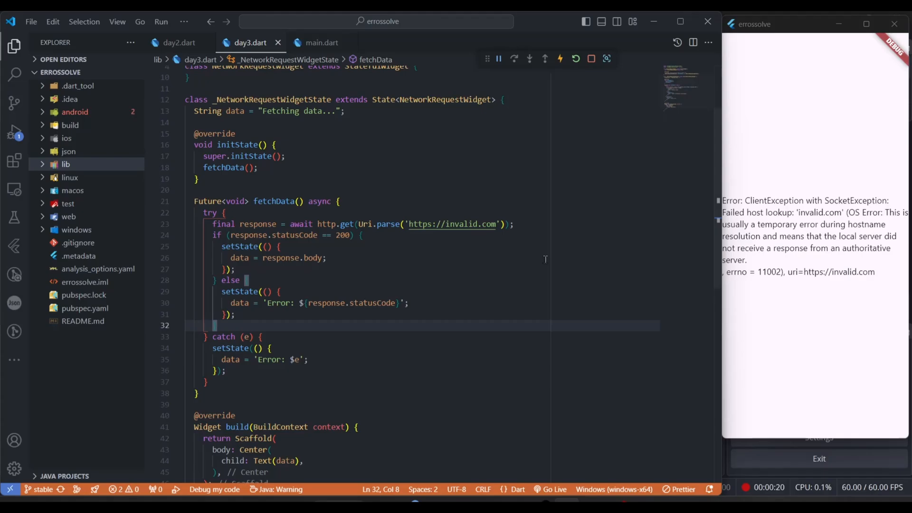
{"action": "scroll", "scroll_direction": "up", "scroll_amount": 3}
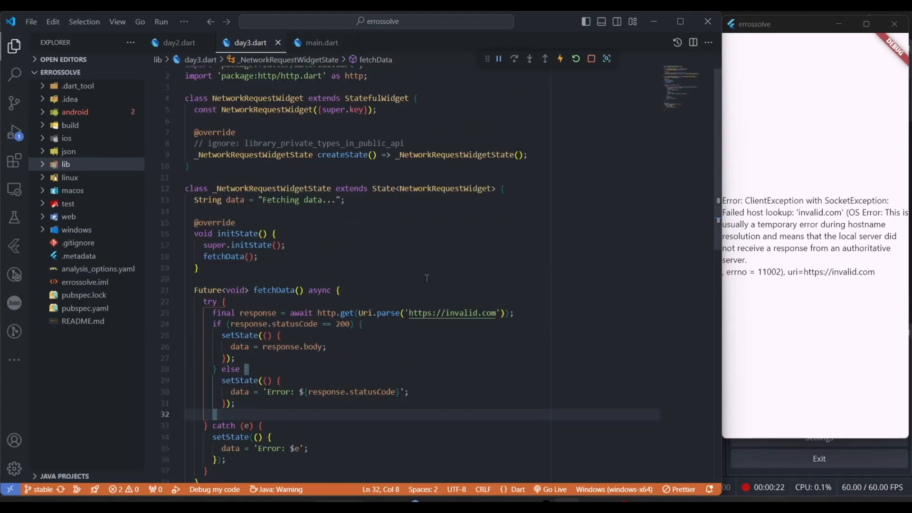
{"action": "scroll", "scroll_direction": "up", "scroll_amount": 3}
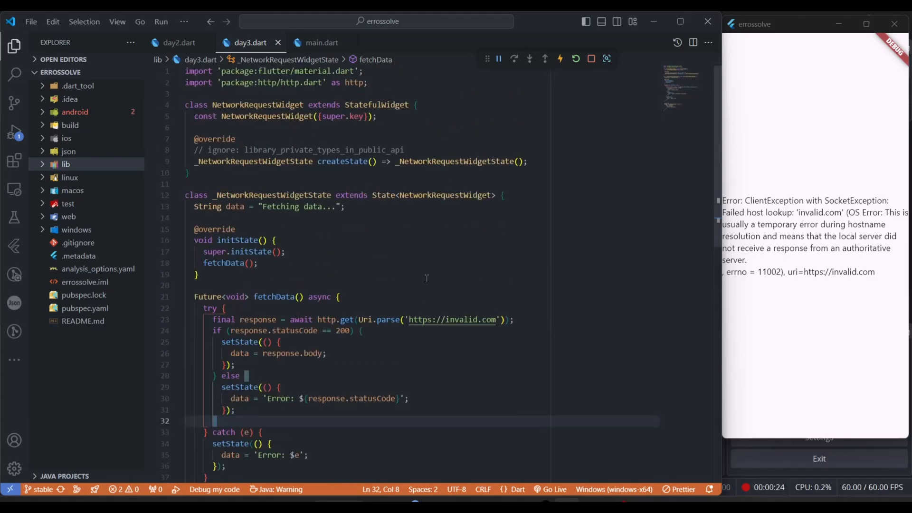
{"action": "mouse_move", "coordinate": [383, 288]}
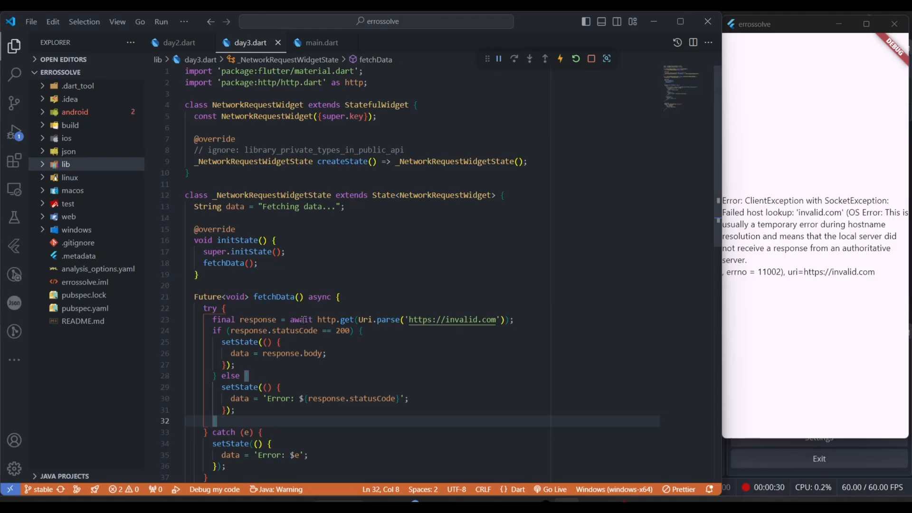
{"action": "scroll", "scroll_direction": "down", "scroll_amount": 3}
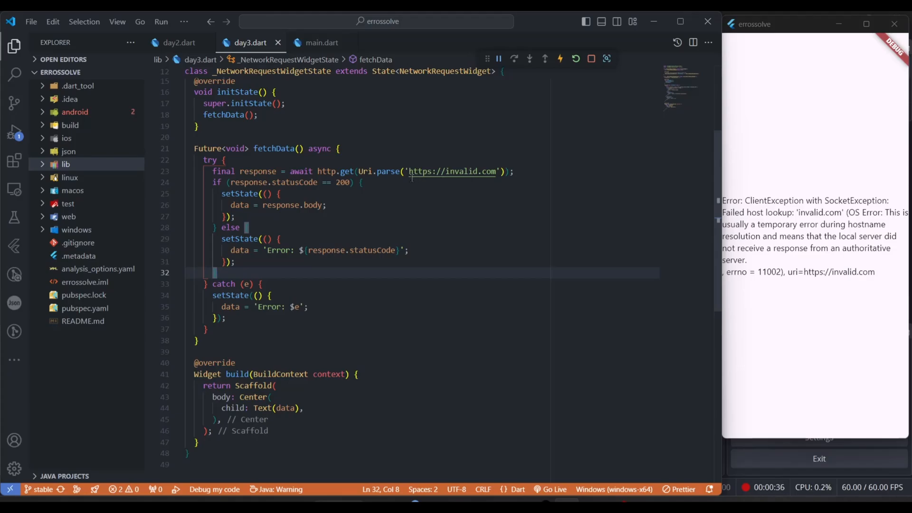
{"action": "double_click", "coordinate": [451, 171]}
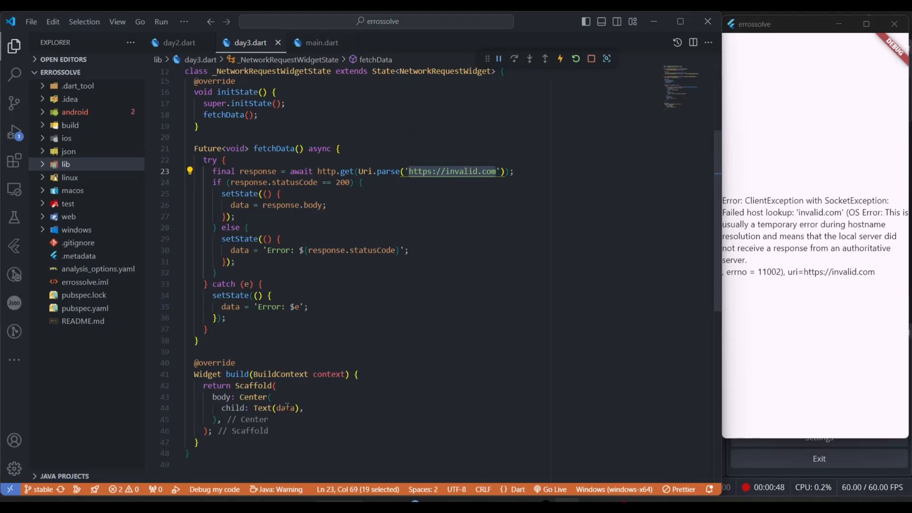
{"action": "mouse_move", "coordinate": [253, 397]}
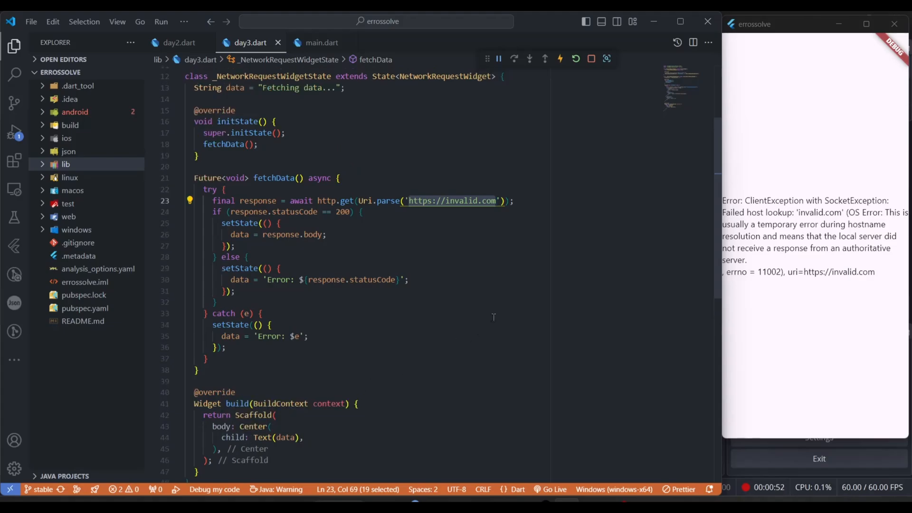
{"action": "left_click", "coordinate": [244, 314]}
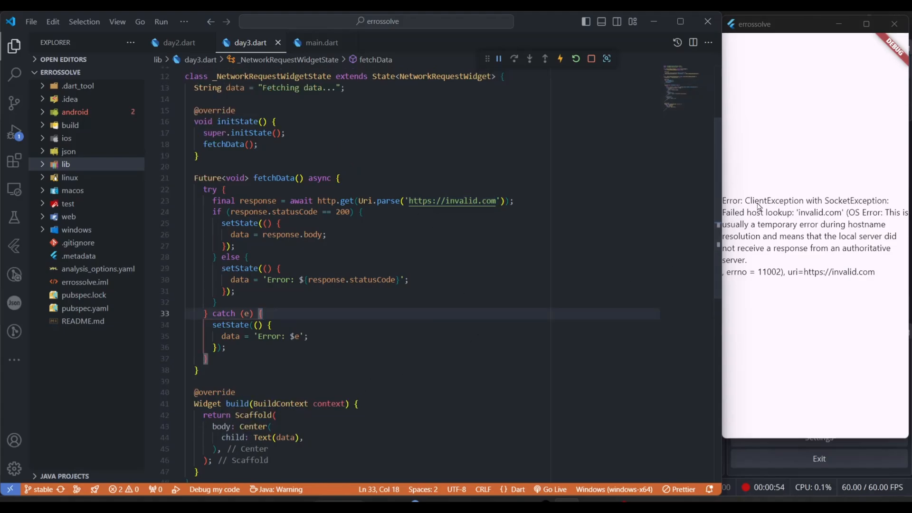
{"action": "mouse_move", "coordinate": [671, 225]}
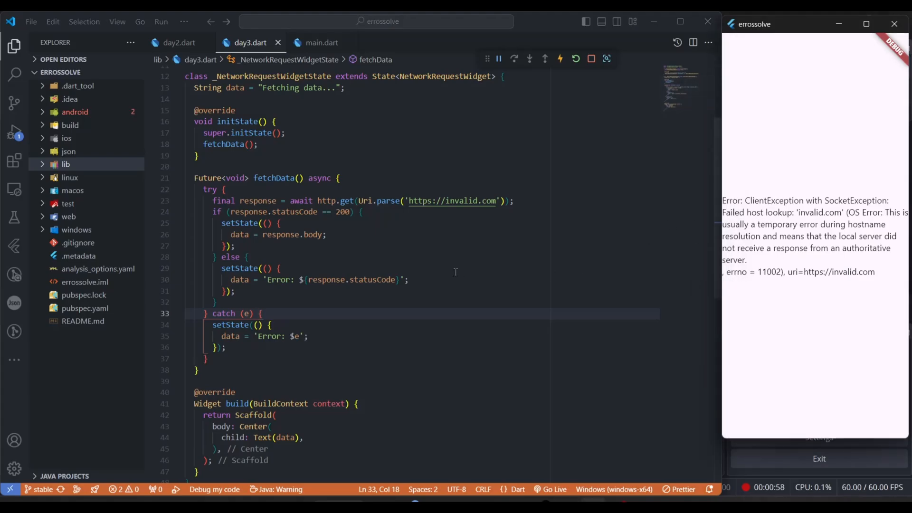
{"action": "left_click", "coordinate": [280, 268]}
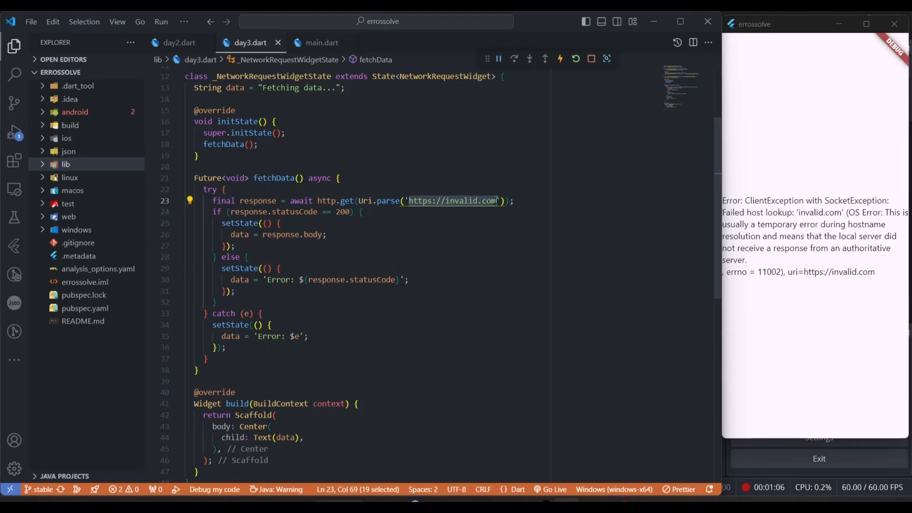
{"action": "left_click", "coordinate": [236, 245]}
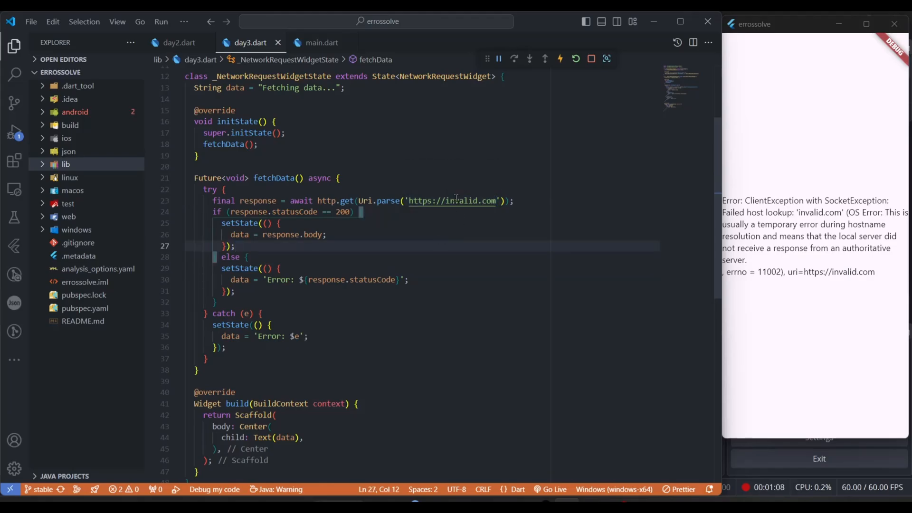
{"action": "mouse_move", "coordinate": [692, 196]}
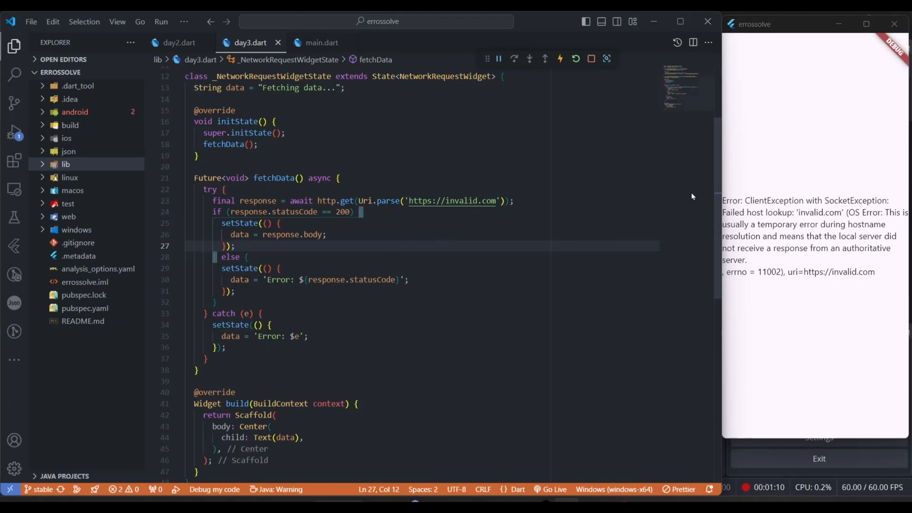
{"action": "mouse_move", "coordinate": [851, 39]}
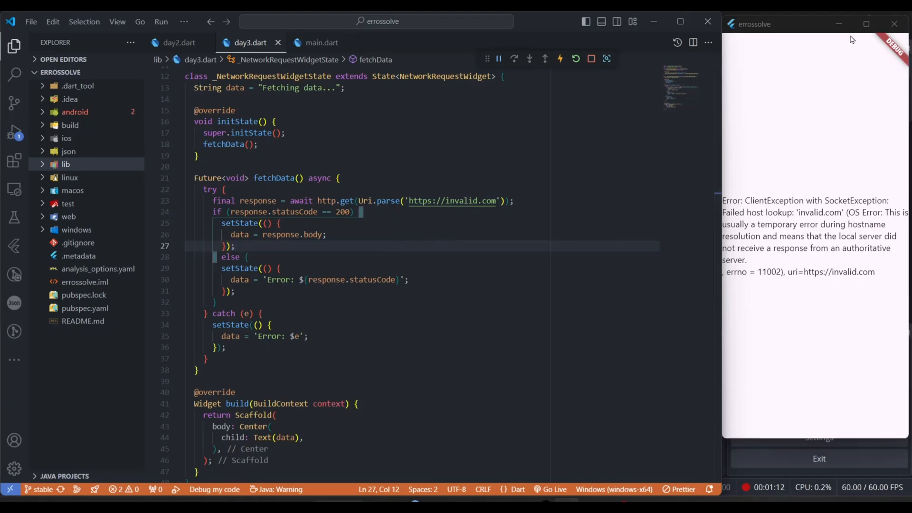
{"action": "mouse_move", "coordinate": [473, 224]}
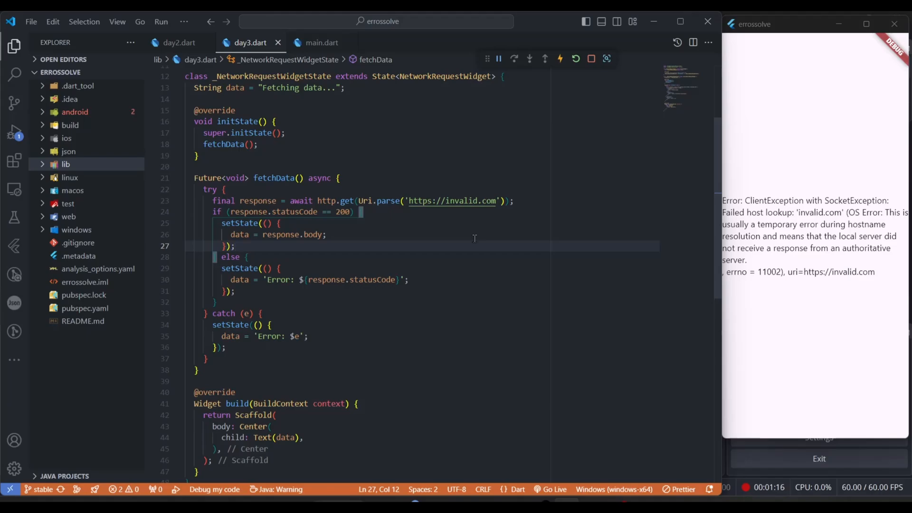
{"action": "mouse_move", "coordinate": [452, 201]}
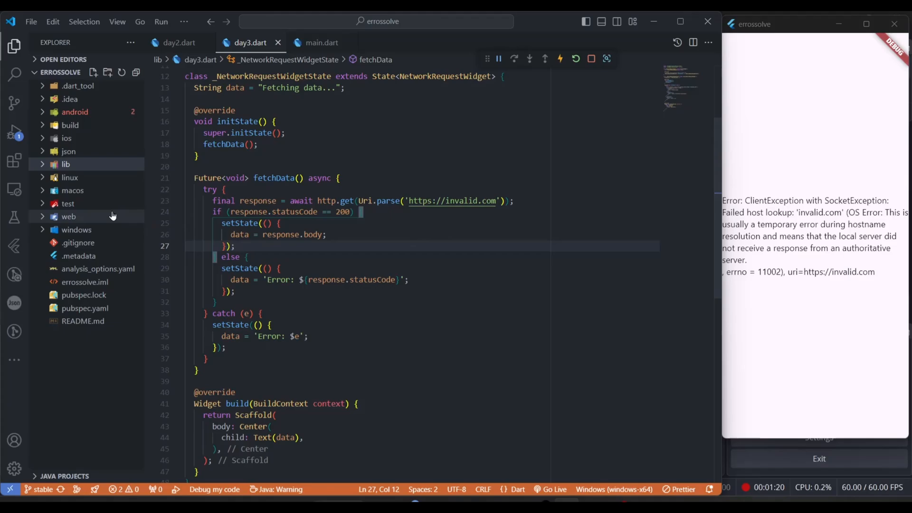
{"action": "mouse_move", "coordinate": [75, 111]}
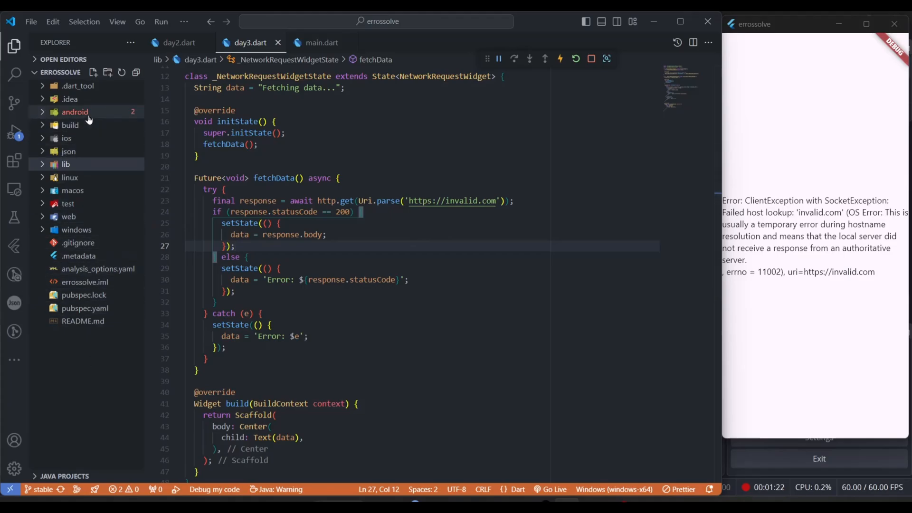
- Expand the android, app, src and main folders in the Explorer
{"action": "left_click", "coordinate": [74, 112]}
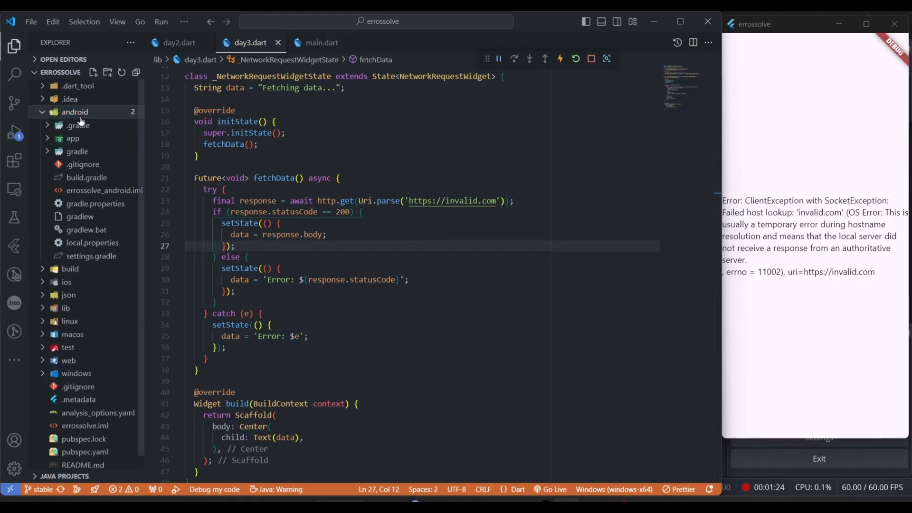
{"action": "mouse_move", "coordinate": [75, 112]}
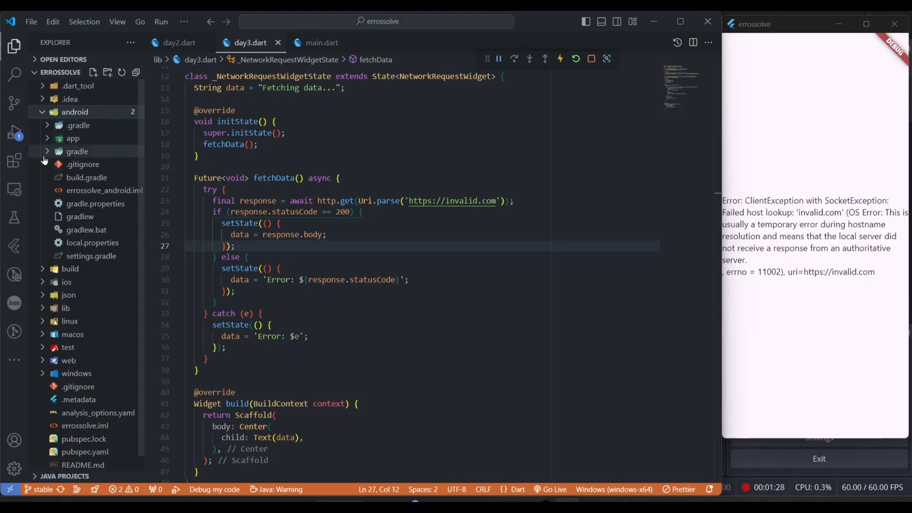
{"action": "mouse_move", "coordinate": [62, 151]}
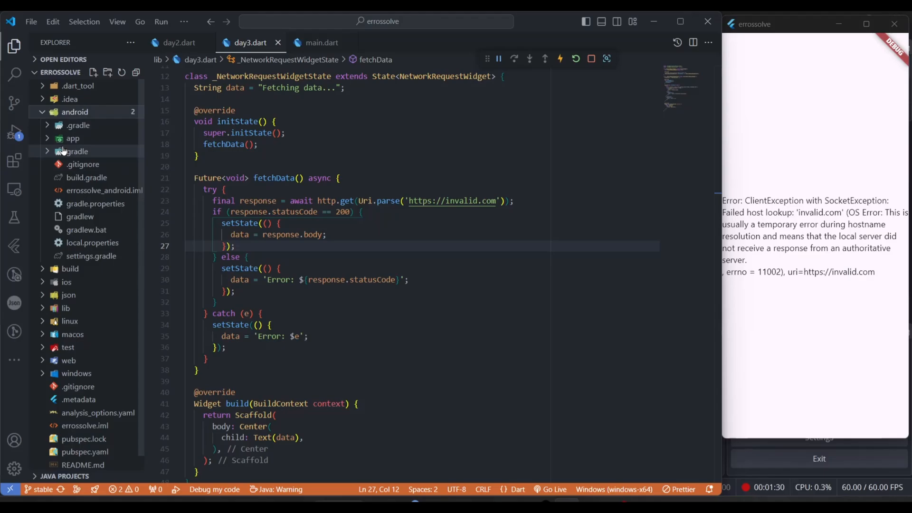
{"action": "left_click", "coordinate": [72, 138]}
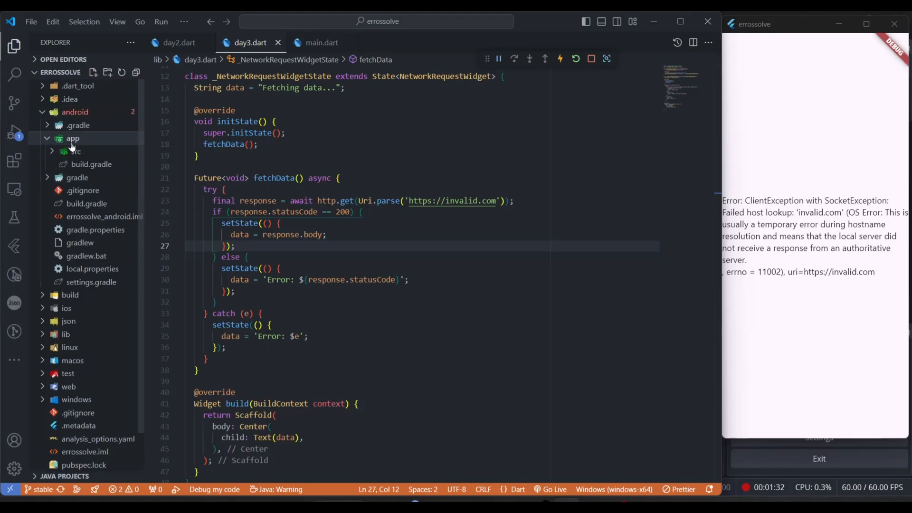
{"action": "left_click", "coordinate": [75, 151]}
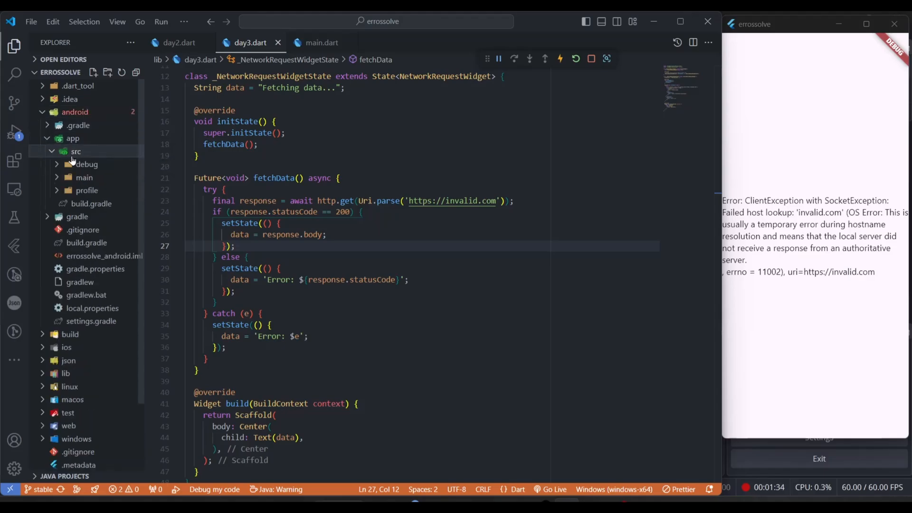
{"action": "mouse_move", "coordinate": [85, 177]}
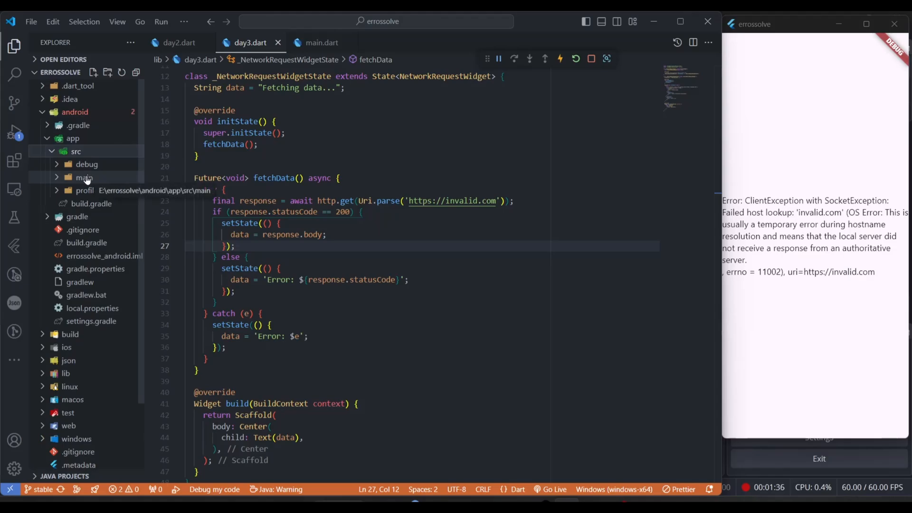
{"action": "left_click", "coordinate": [84, 177]}
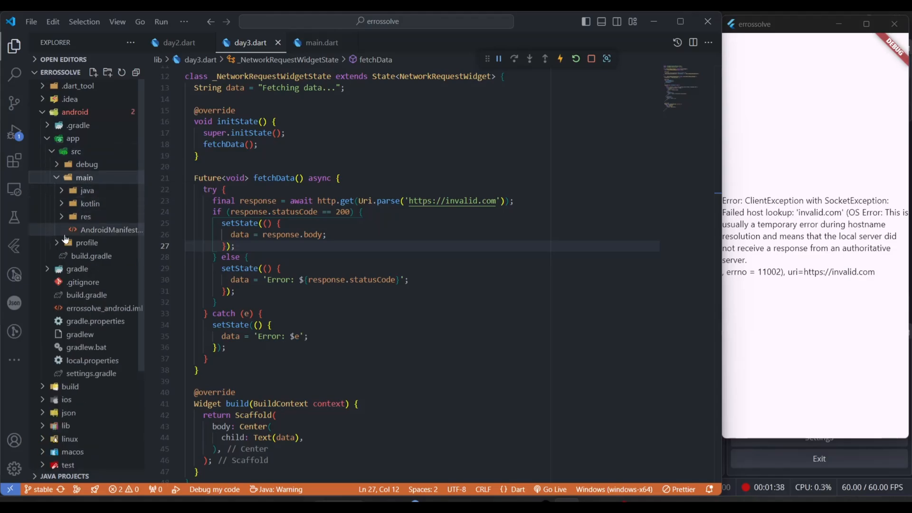
{"action": "mouse_move", "coordinate": [110, 229]}
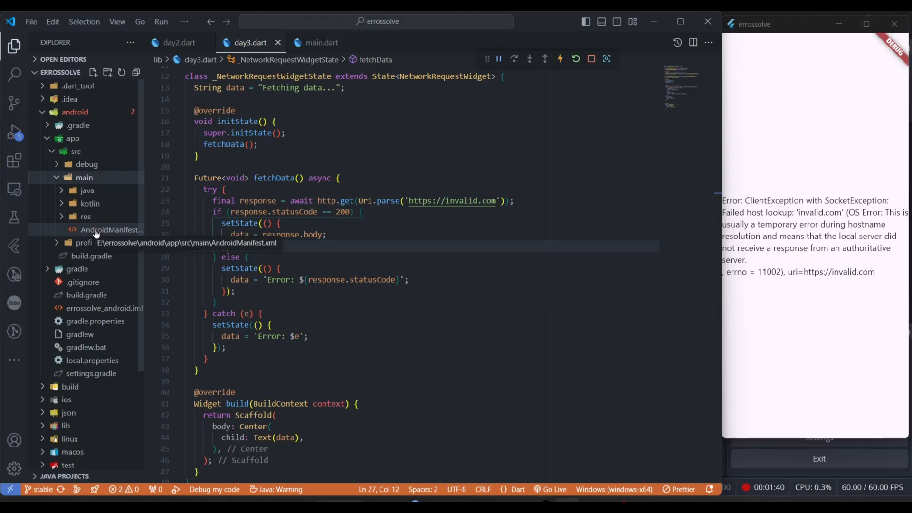
- Open AndroidManifest.xml and scroll to the opening manifest tag
{"action": "left_click", "coordinate": [112, 230]}
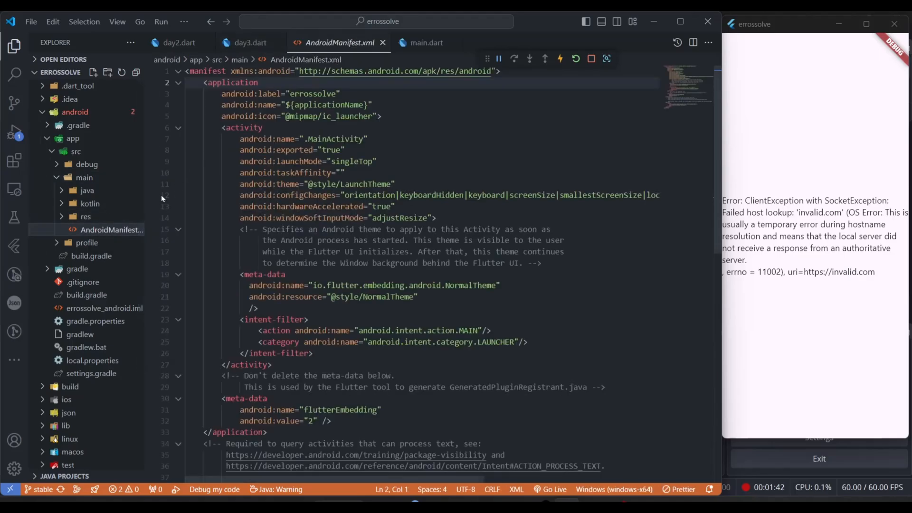
{"action": "mouse_move", "coordinate": [142, 211]}
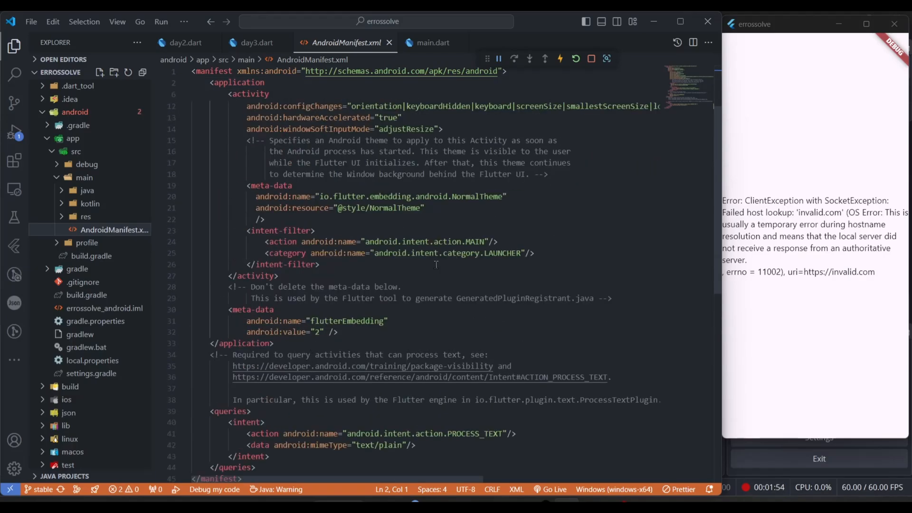
{"action": "scroll", "scroll_direction": "up", "scroll_amount": 3}
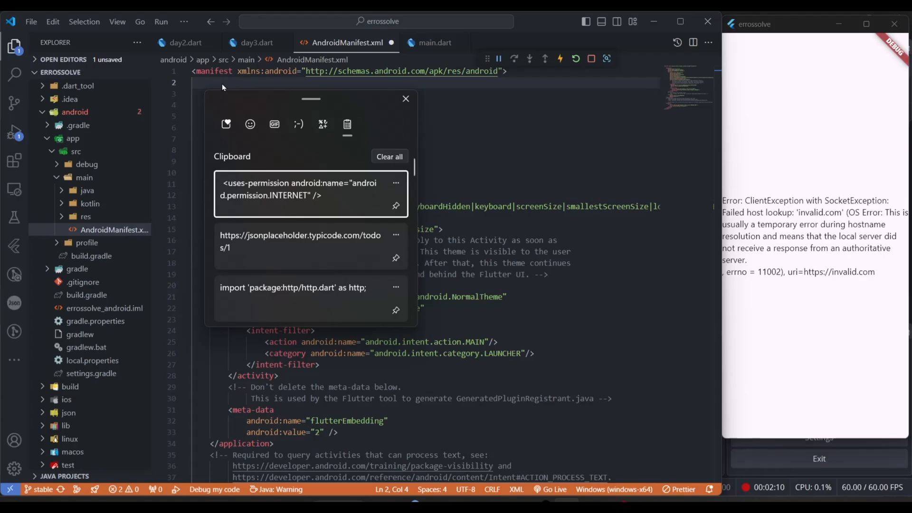
- Paste the INTERNET uses-permission line from clipboard history and save the manifest
{"action": "left_click", "coordinate": [299, 189]}
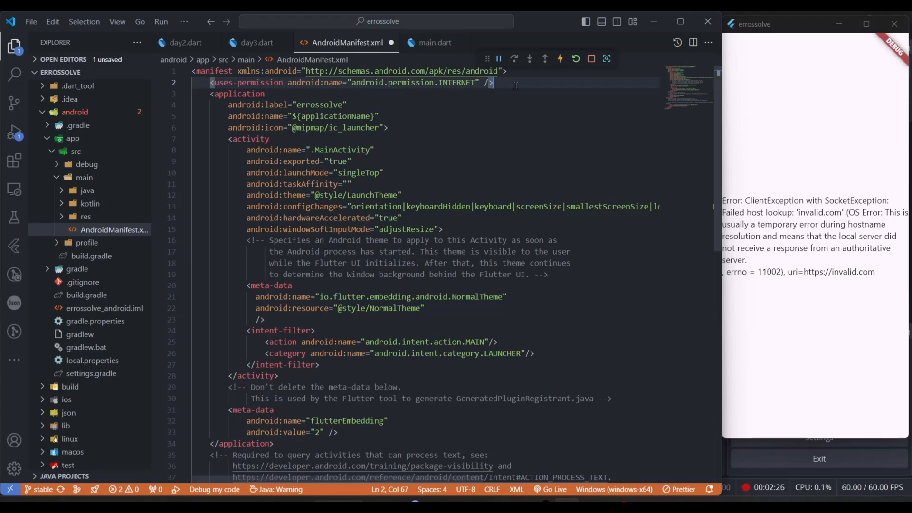
{"action": "key", "text": "ctrl+s"}
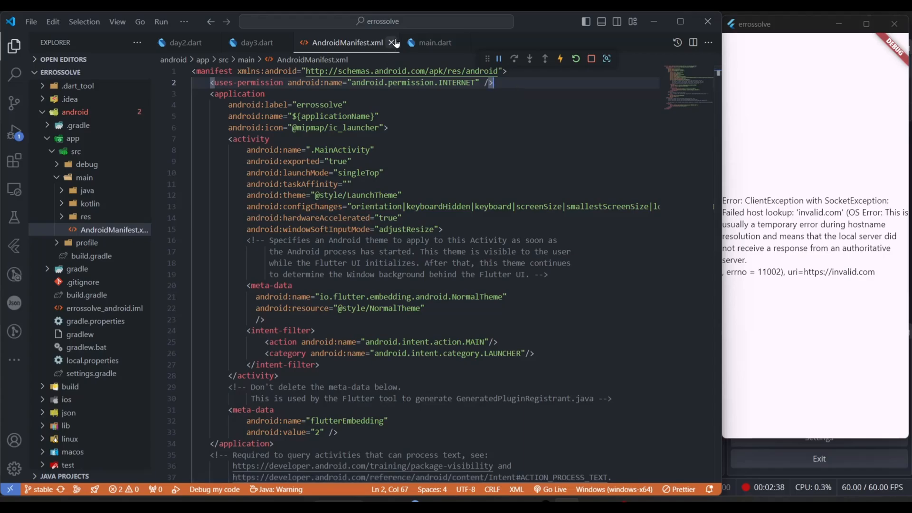
{"action": "left_click", "coordinate": [393, 42]}
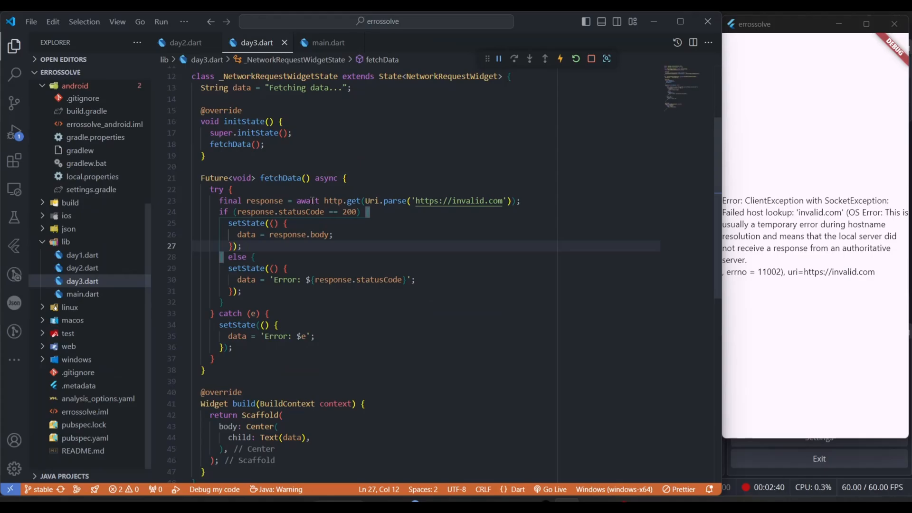
{"action": "mouse_move", "coordinate": [715, 223]}
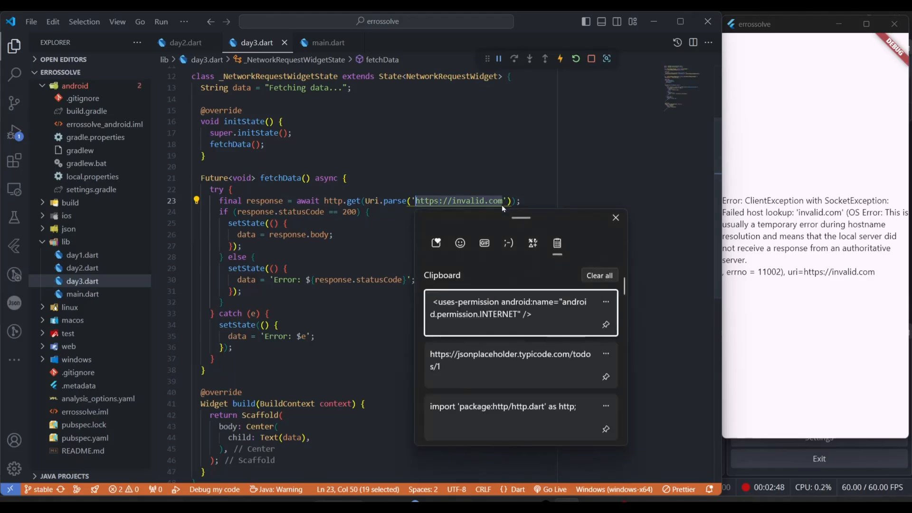
{"action": "left_click", "coordinate": [510, 360]}
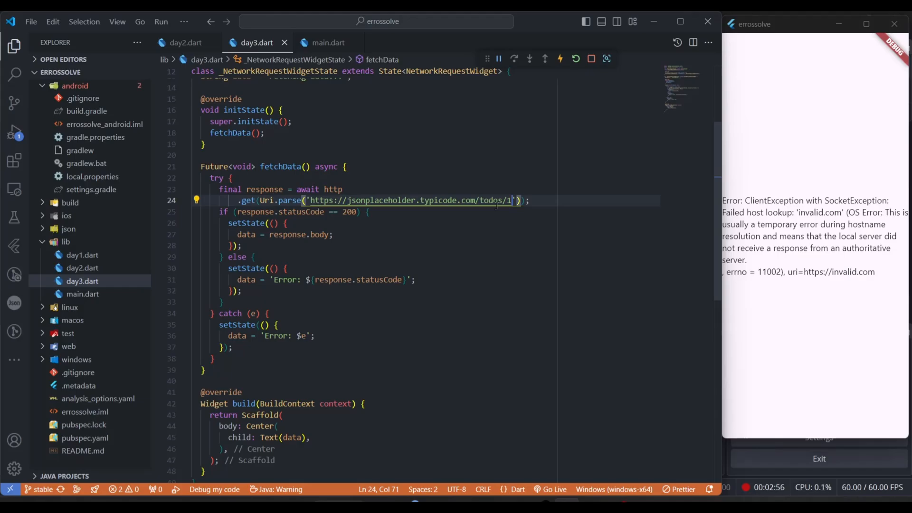
{"action": "mouse_move", "coordinate": [456, 200]}
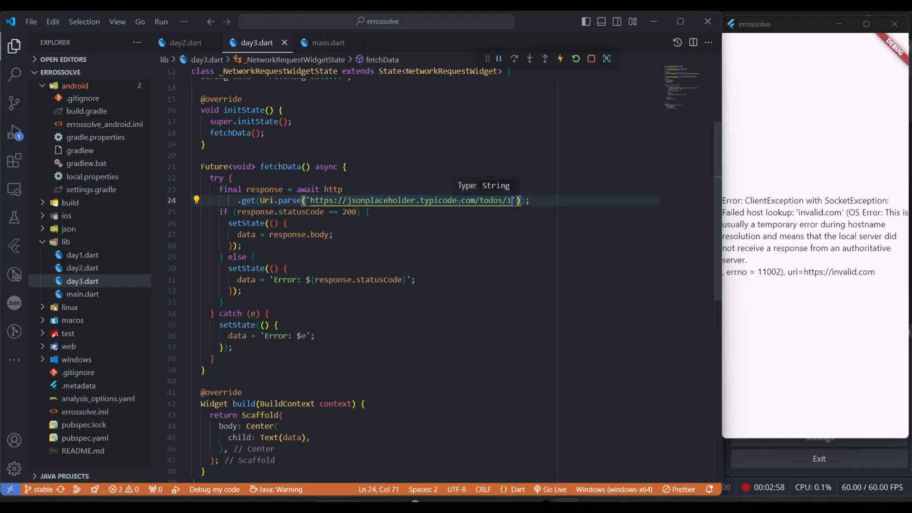
{"action": "mouse_move", "coordinate": [465, 200]}
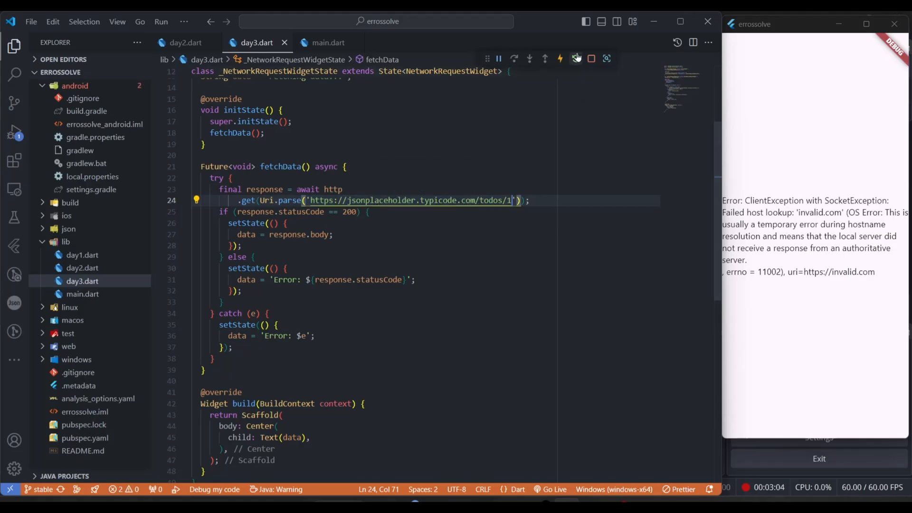
- Hot restart the running app and collapse the android folder in the Explorer
{"action": "left_click", "coordinate": [576, 58]}
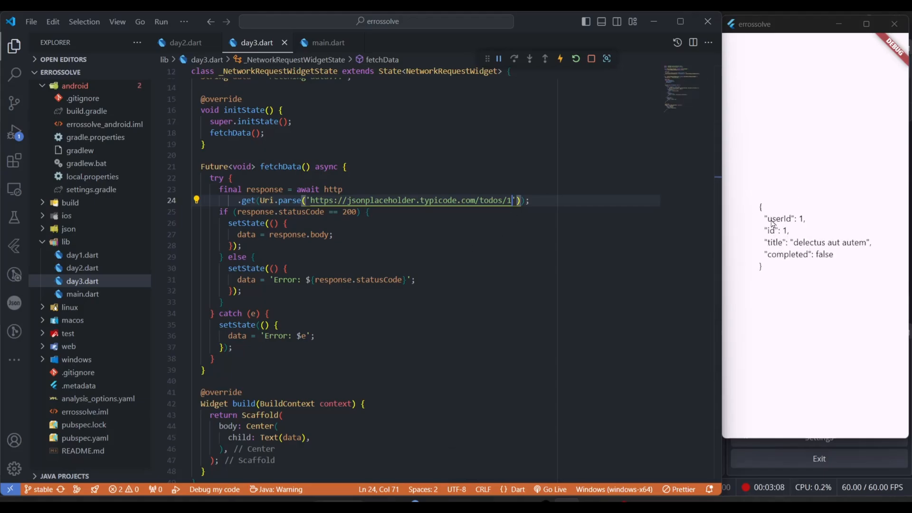
{"action": "mouse_move", "coordinate": [786, 274]}
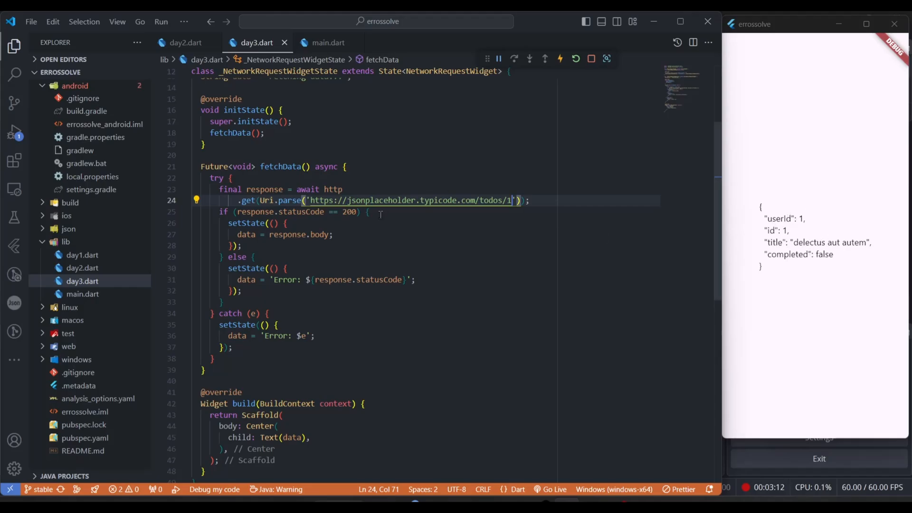
{"action": "mouse_move", "coordinate": [438, 193]}
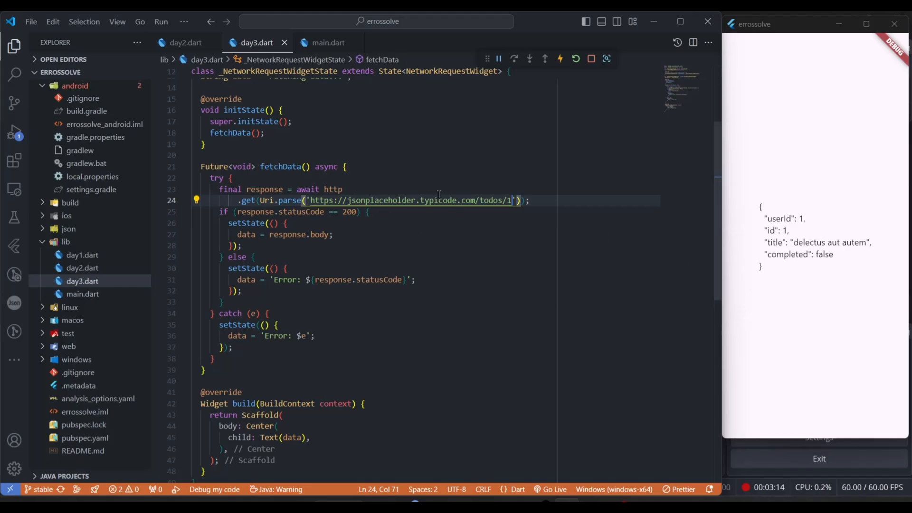
{"action": "mouse_move", "coordinate": [589, 265]}
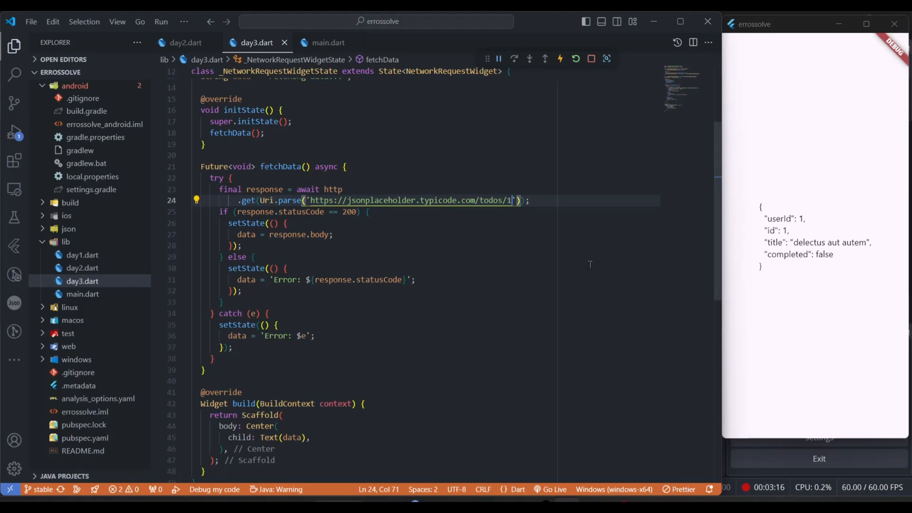
{"action": "mouse_move", "coordinate": [453, 308]}
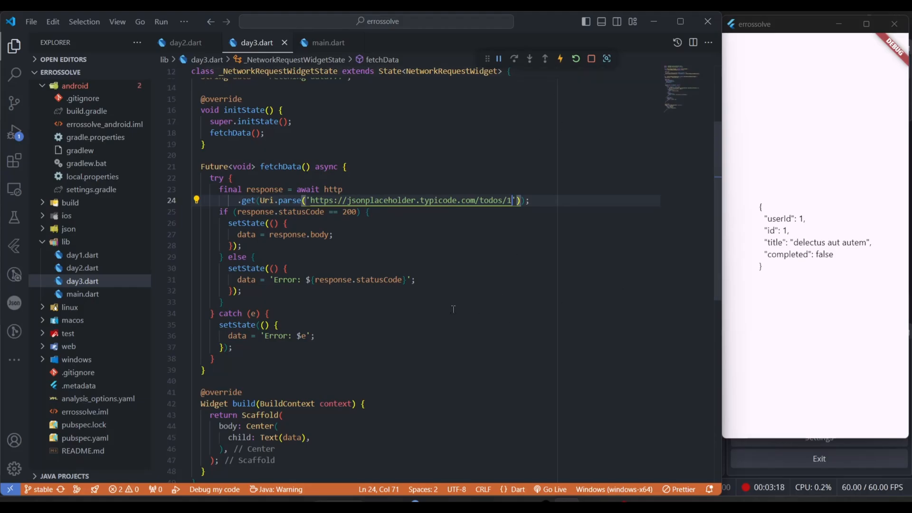
{"action": "mouse_move", "coordinate": [168, 225]}
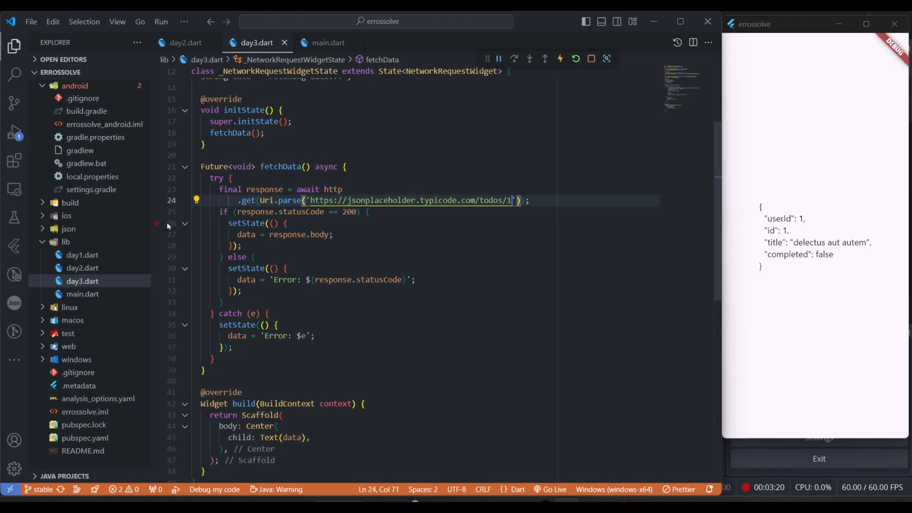
{"action": "left_click", "coordinate": [74, 86]}
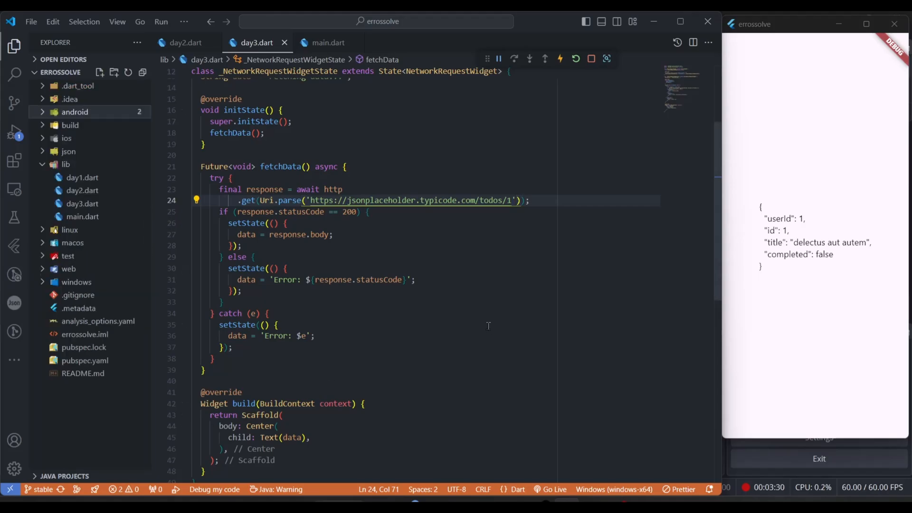